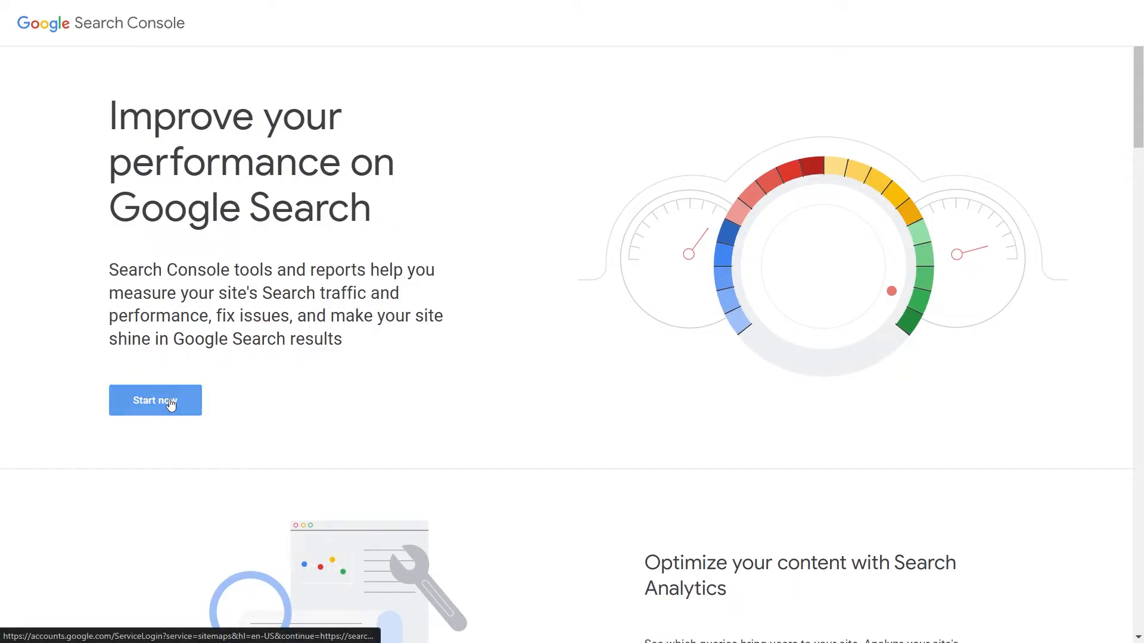
- Start Search Console and bring up the account-type choices on the Google sign-in page
{"action": "left_click", "coordinate": [155, 400]}
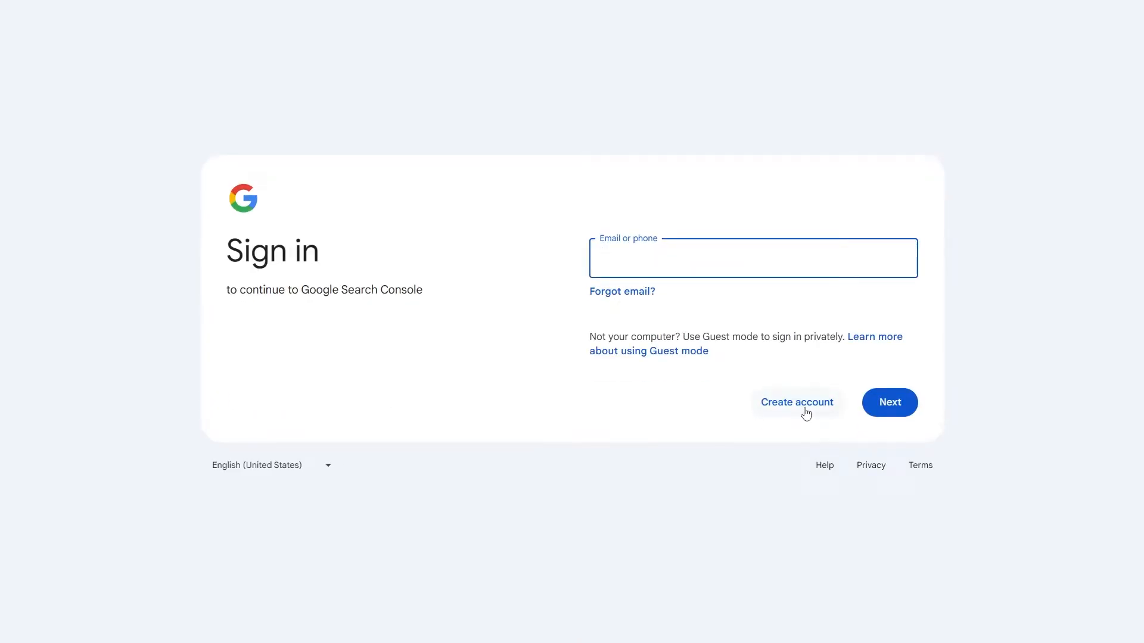
{"action": "left_click", "coordinate": [796, 402]}
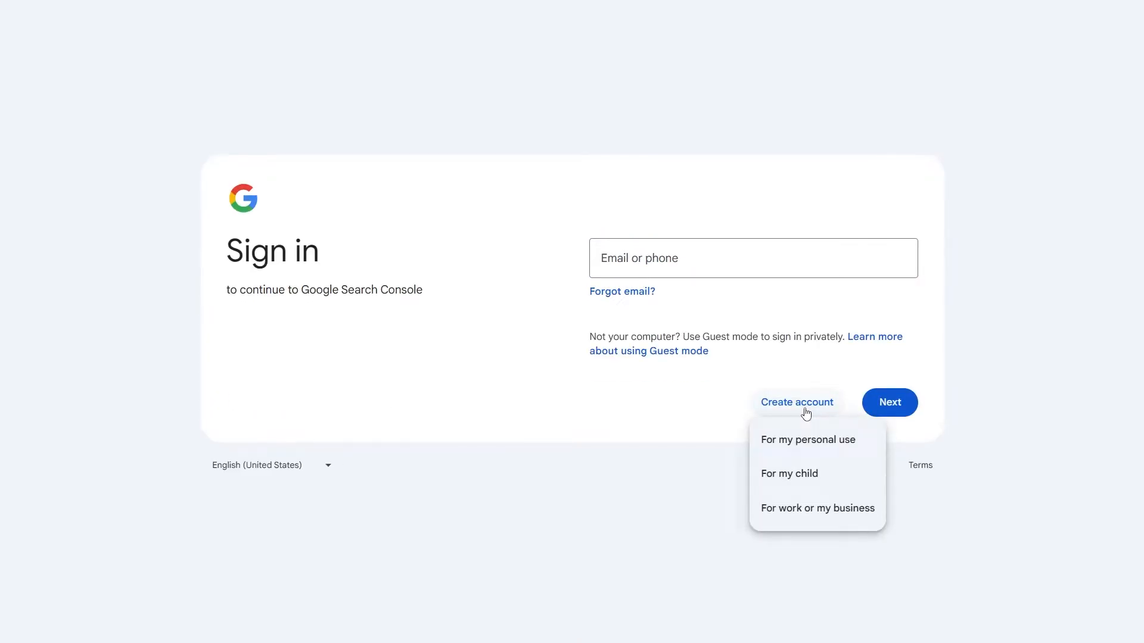
{"action": "mouse_move", "coordinate": [808, 439]}
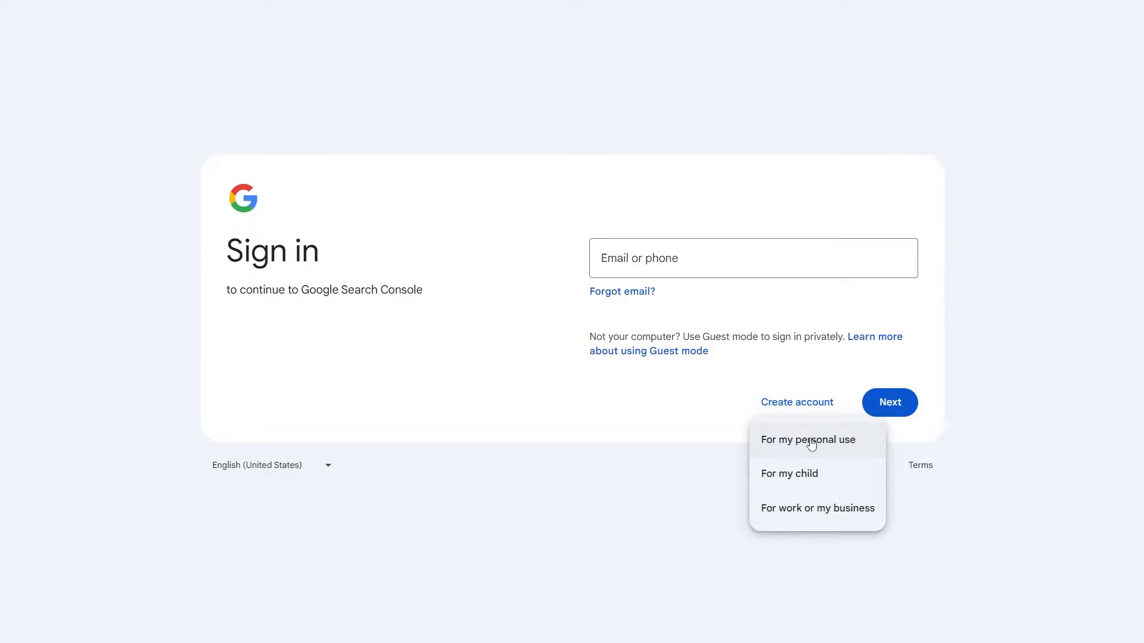
- Begin a personal-use account with first name Sabbir, then submit birthday and gender
{"action": "left_click", "coordinate": [808, 439]}
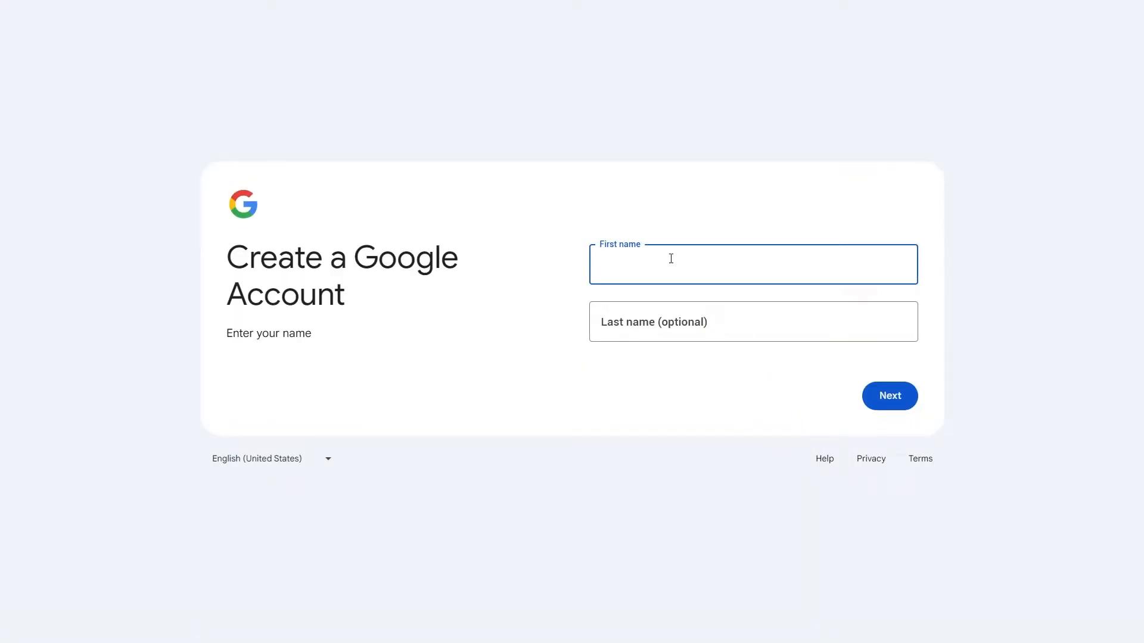
{"action": "type", "text": "Sabbir"}
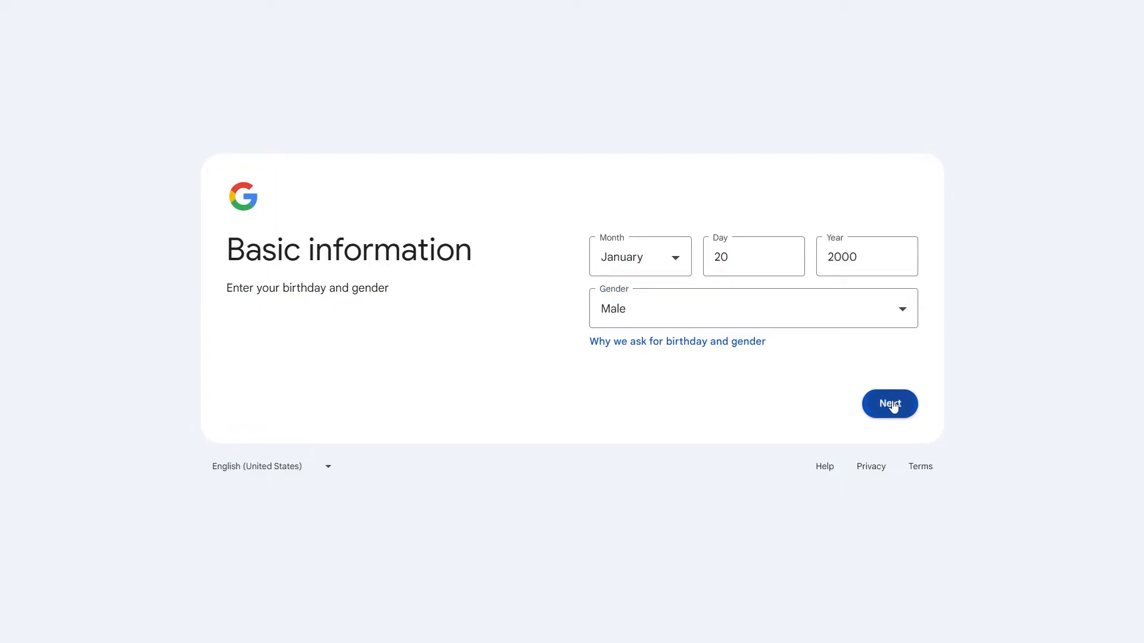
{"action": "left_click", "coordinate": [890, 404]}
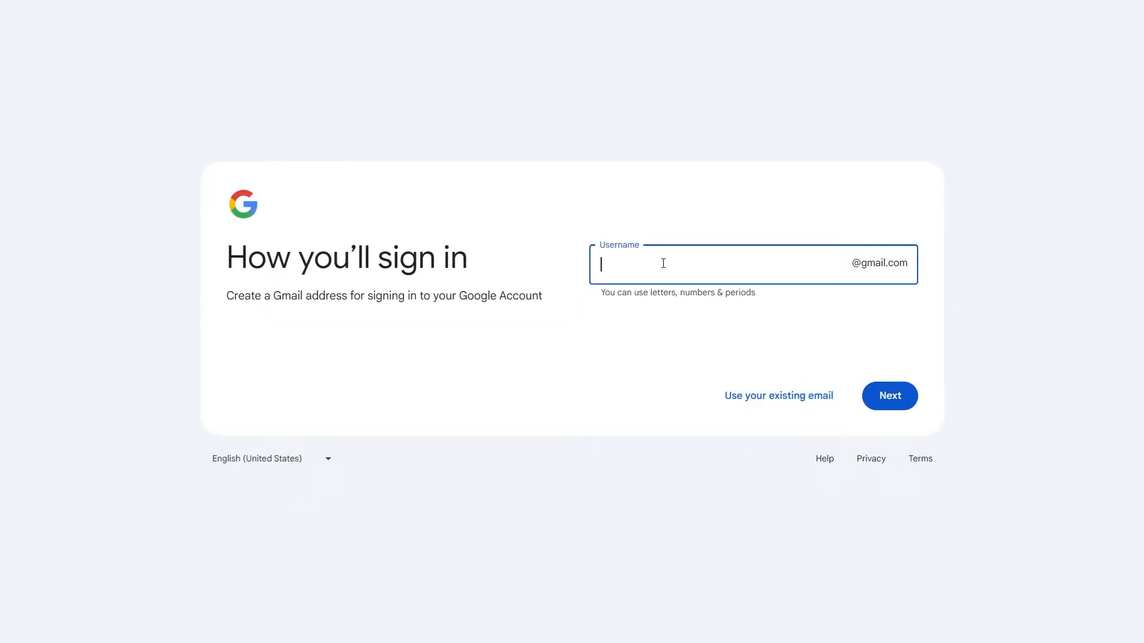
{"action": "mouse_move", "coordinate": [777, 399]}
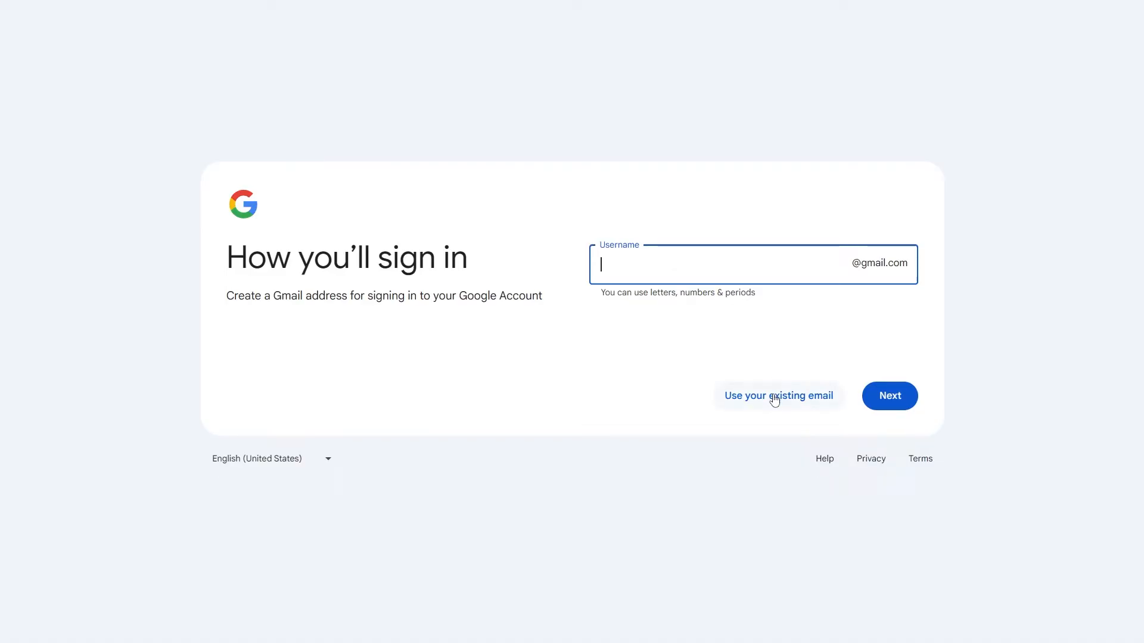
{"action": "left_click", "coordinate": [778, 395]}
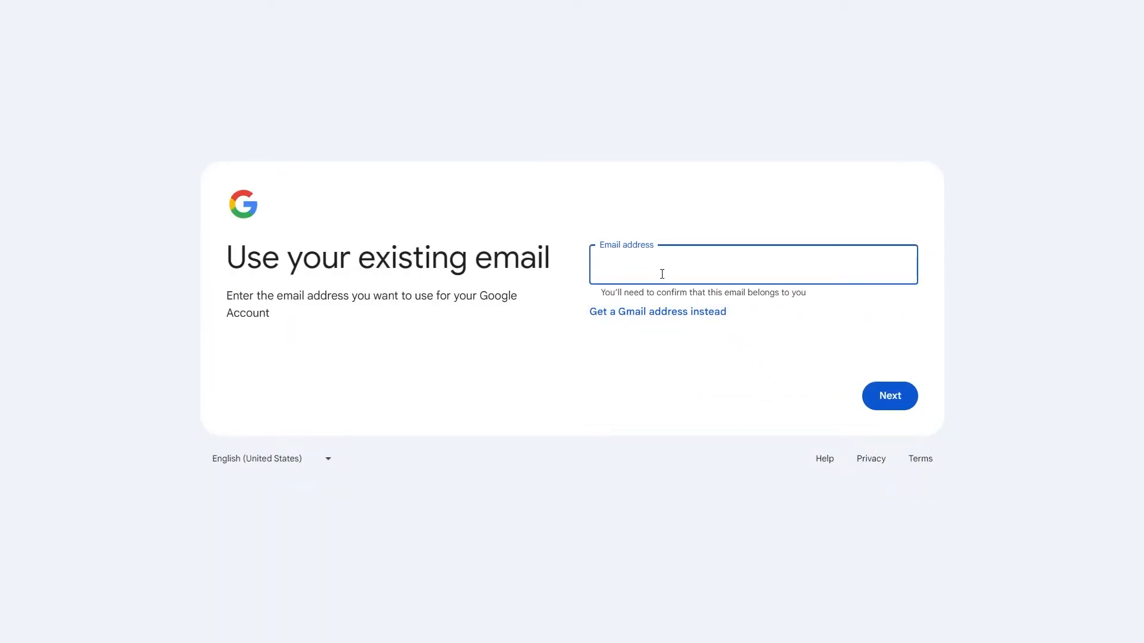
{"action": "left_click", "coordinate": [890, 395]}
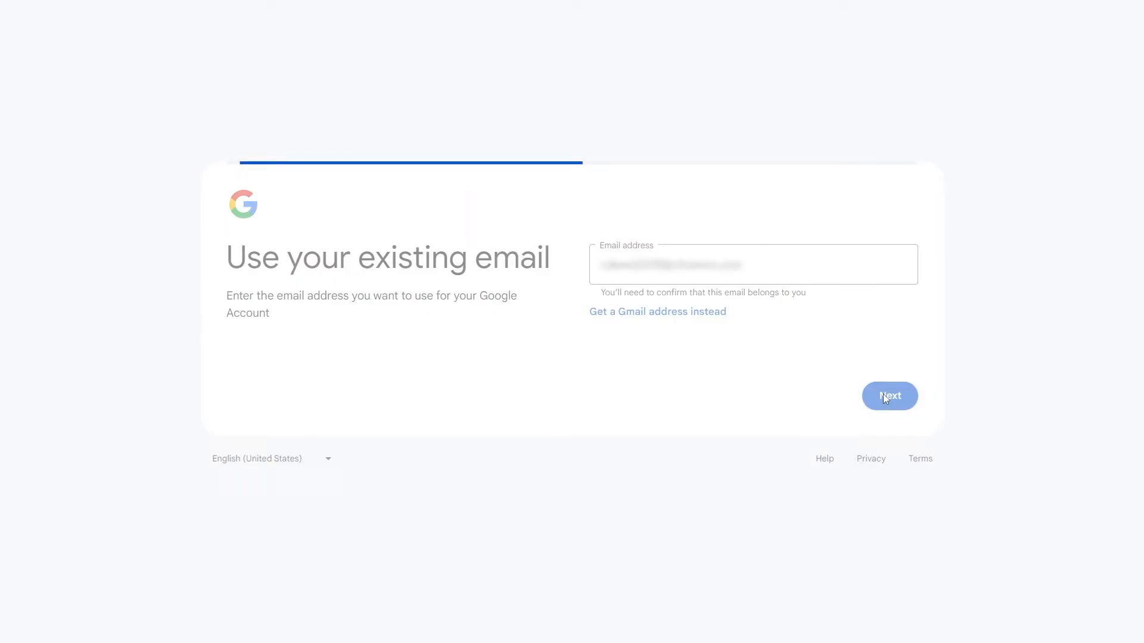
{"action": "left_click", "coordinate": [889, 396]}
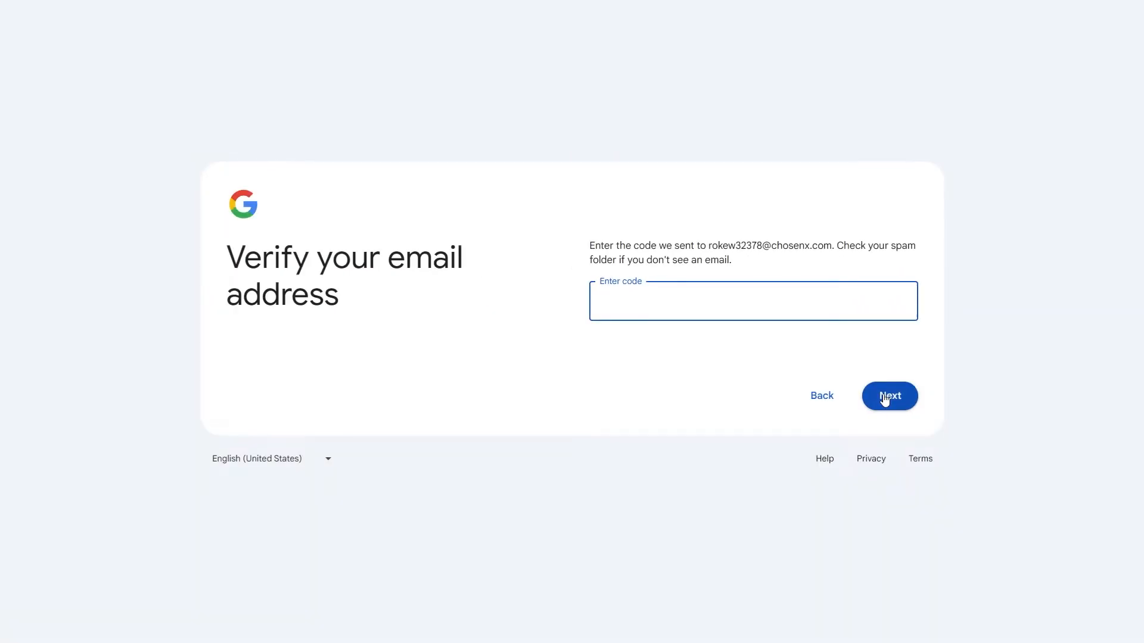
{"action": "mouse_move", "coordinate": [688, 309]}
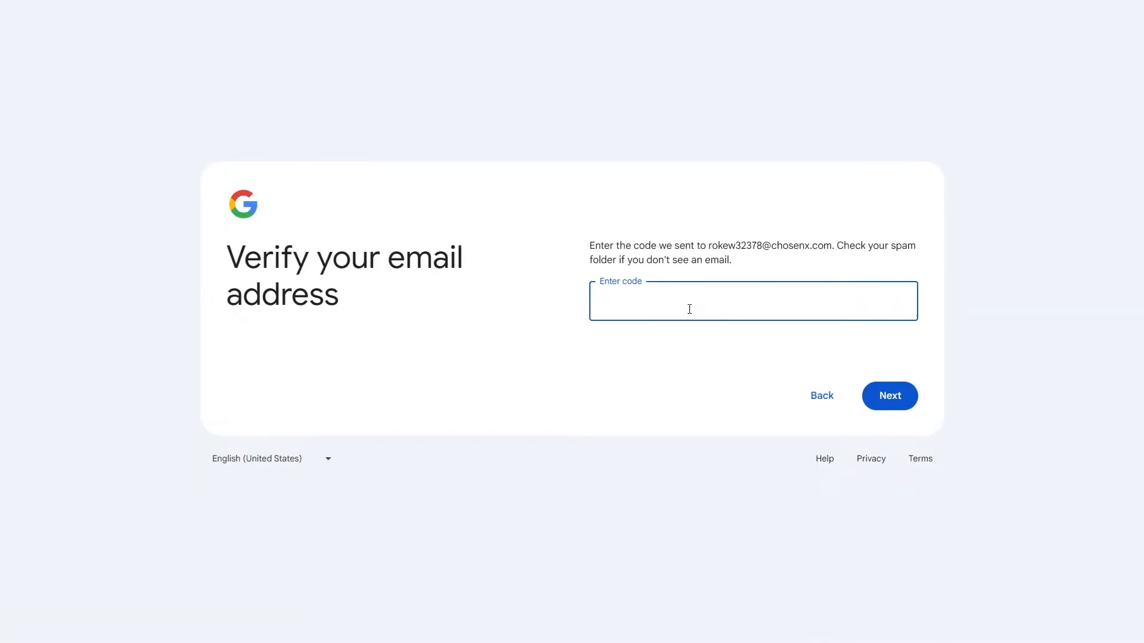
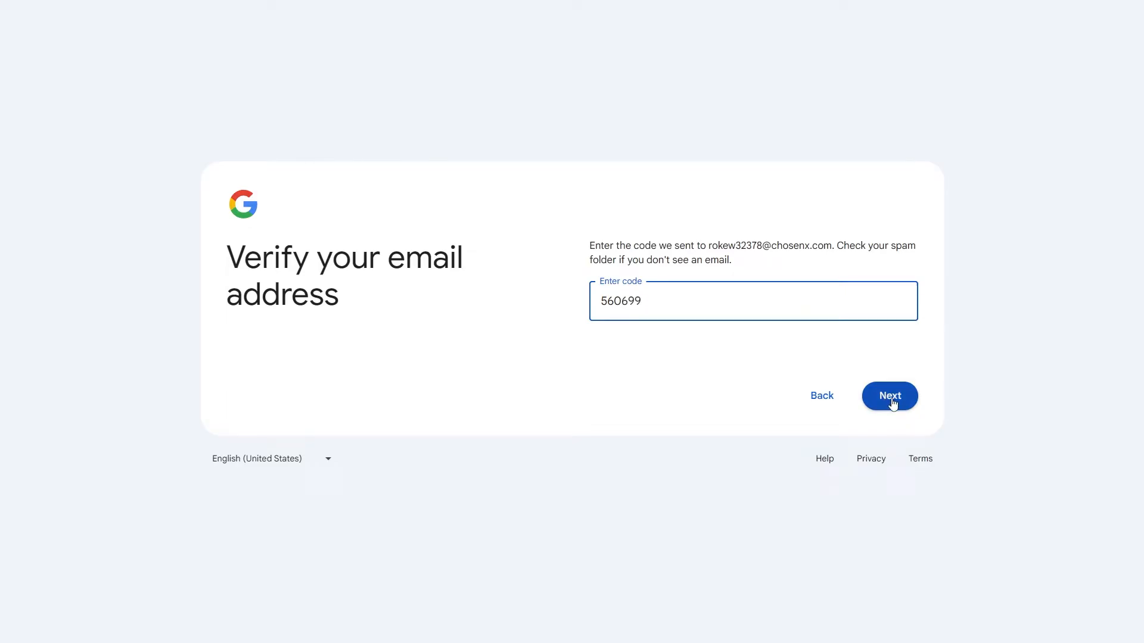
{"action": "left_click", "coordinate": [889, 396]}
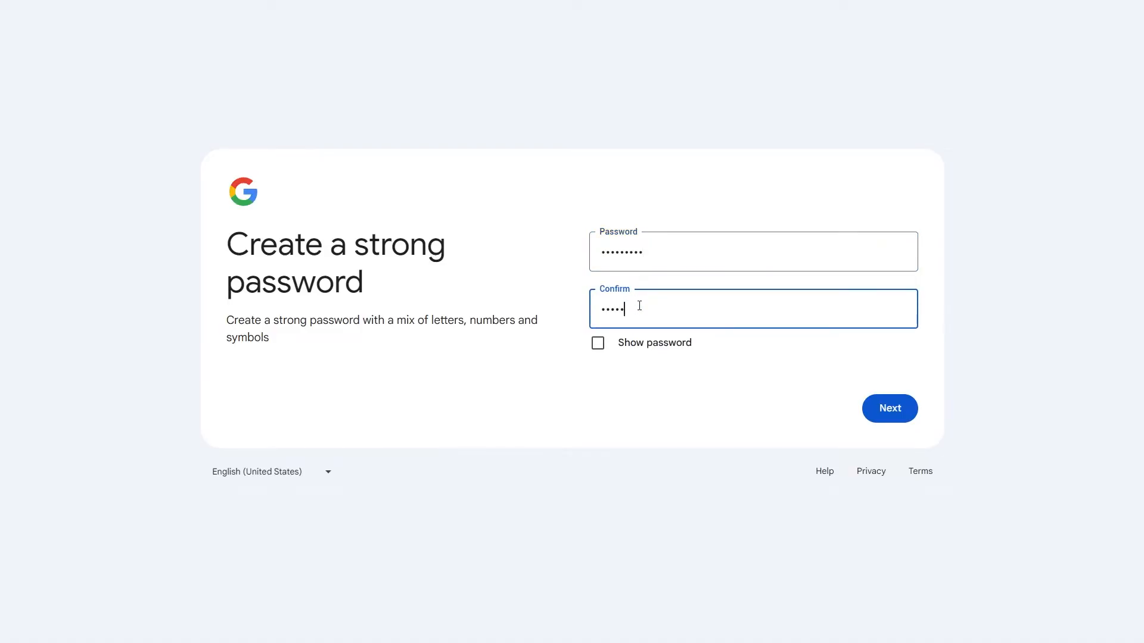
- Submit the new password to finish creating the Google Account
{"action": "left_click", "coordinate": [888, 407]}
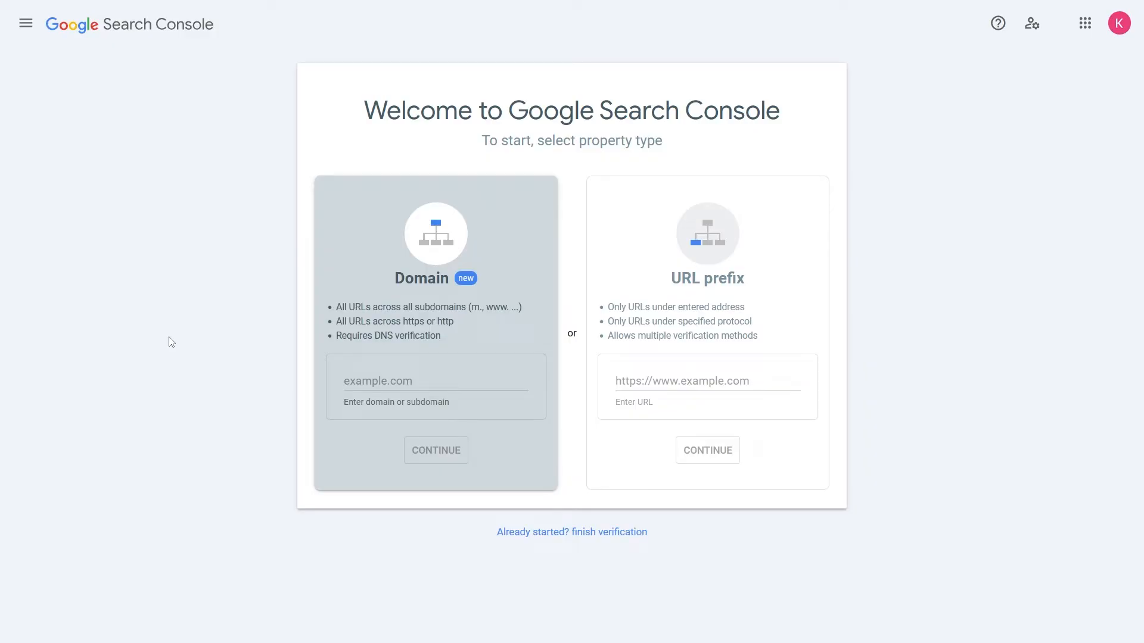
{"action": "left_click", "coordinate": [241, 15]}
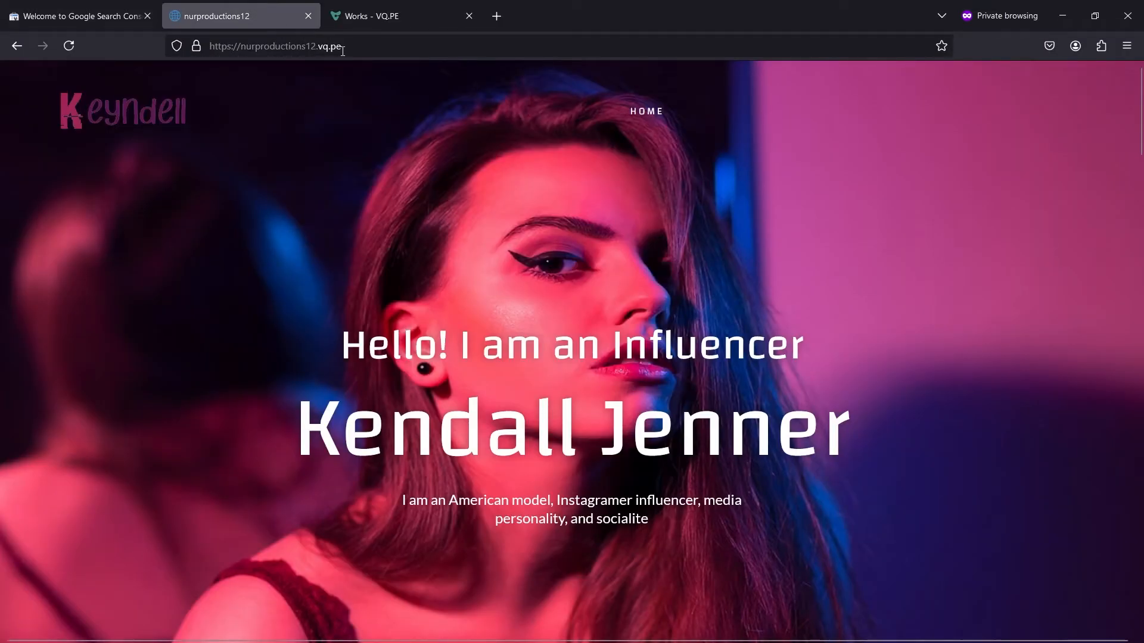
{"action": "left_click", "coordinate": [291, 46]}
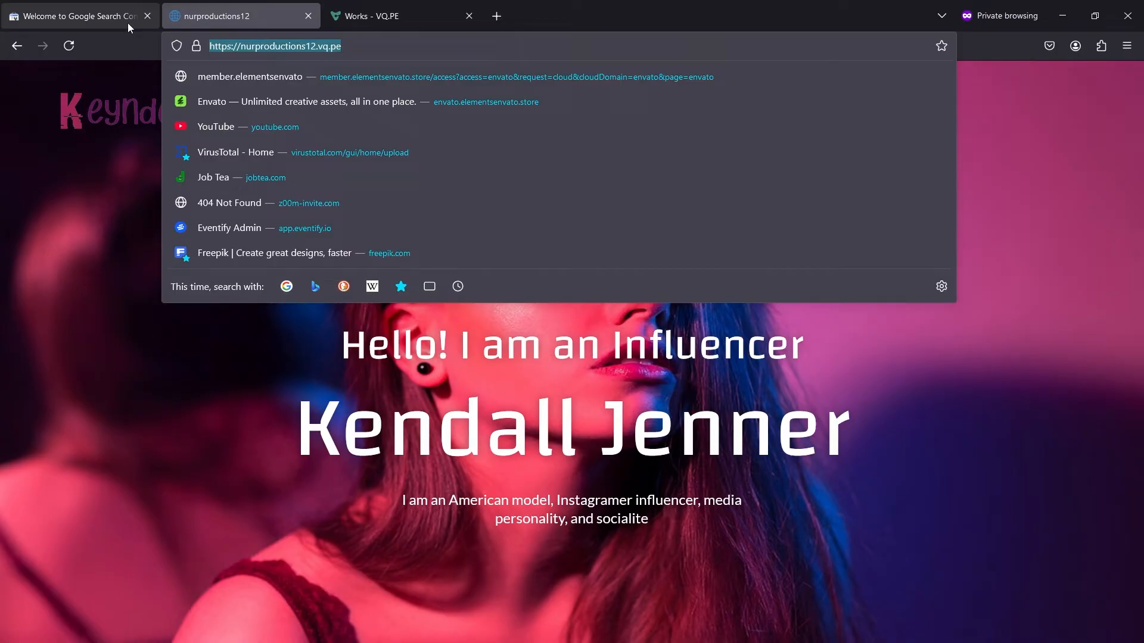
{"action": "left_click", "coordinate": [77, 16]}
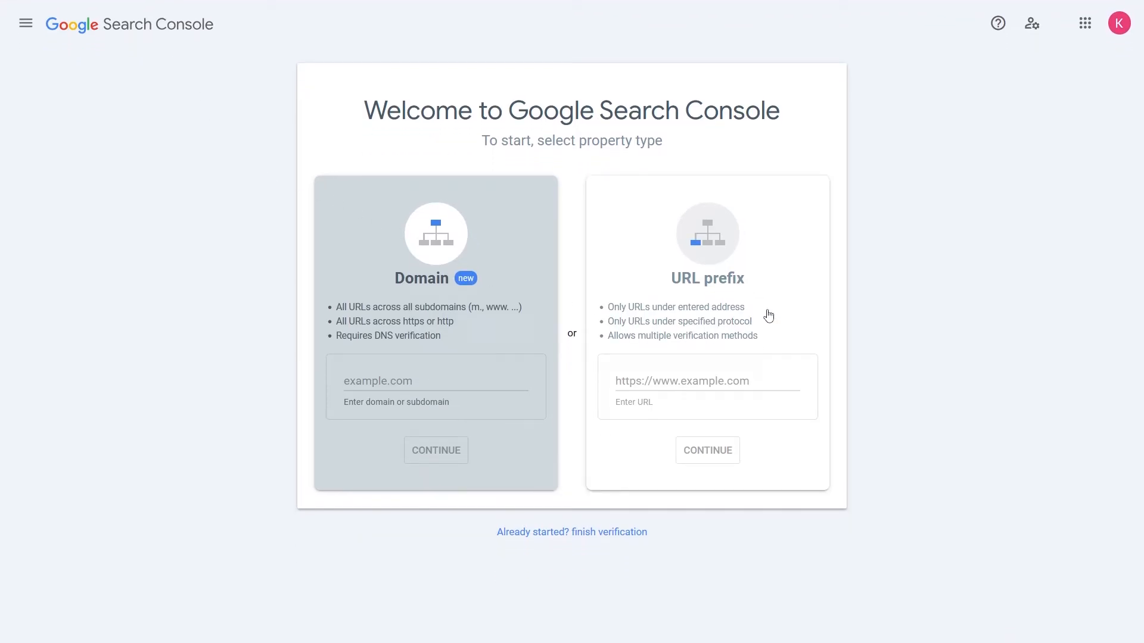
{"action": "type", "text": "https://nurproductions12.vq.pe/"}
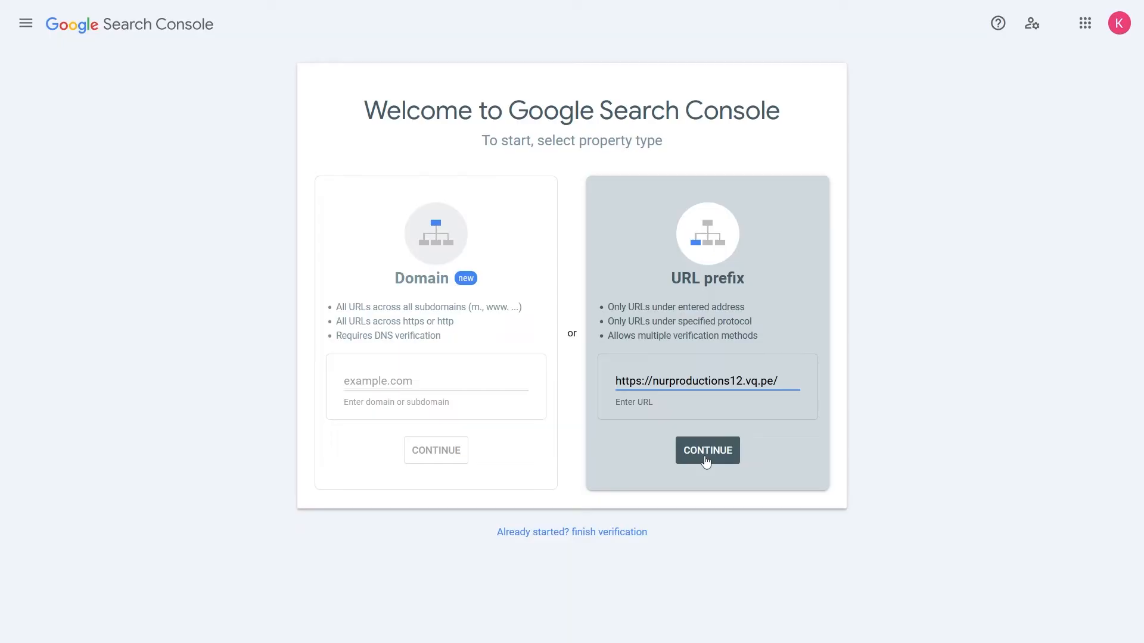
{"action": "left_click", "coordinate": [706, 450]}
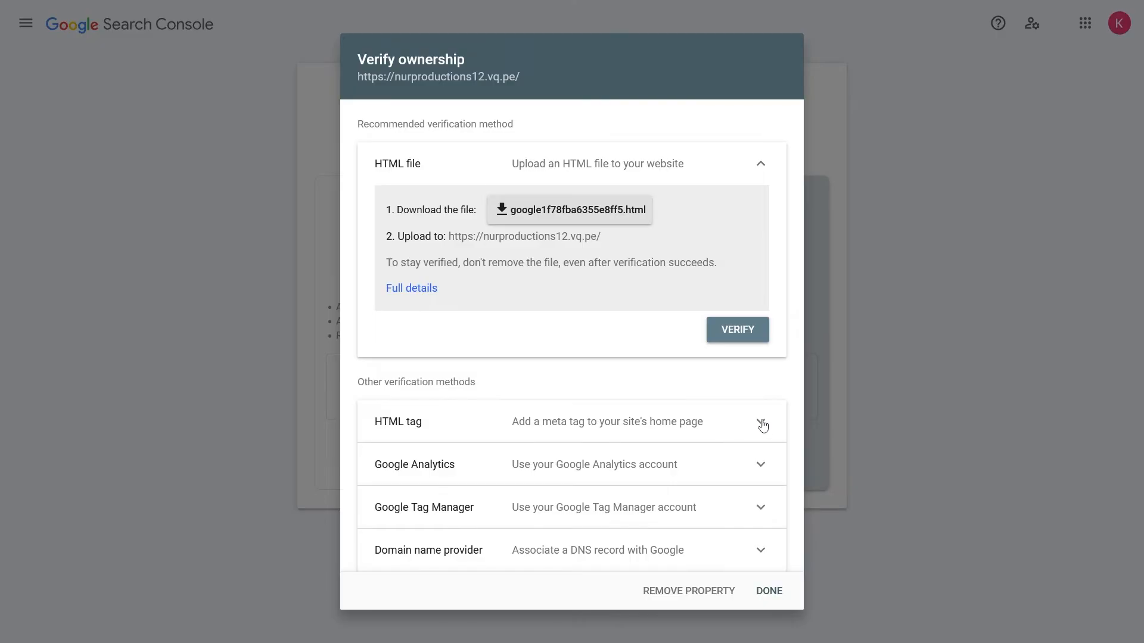
- Expand the HTML tag verification method and copy its google-site-verification meta tag
{"action": "left_click", "coordinate": [762, 422]}
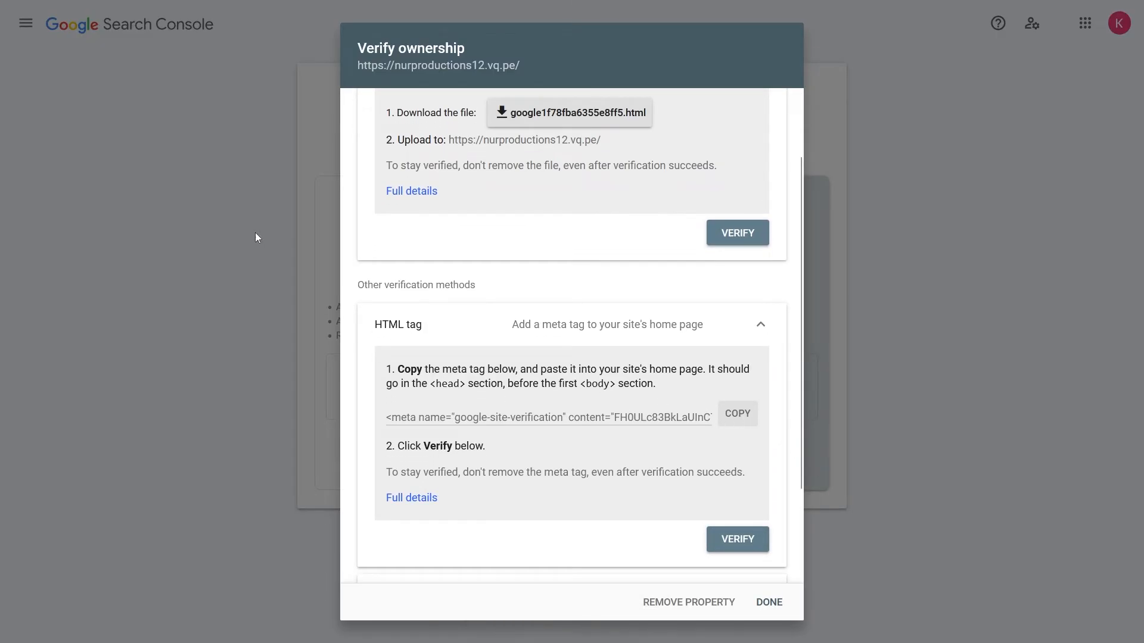
{"action": "left_click", "coordinate": [768, 602]}
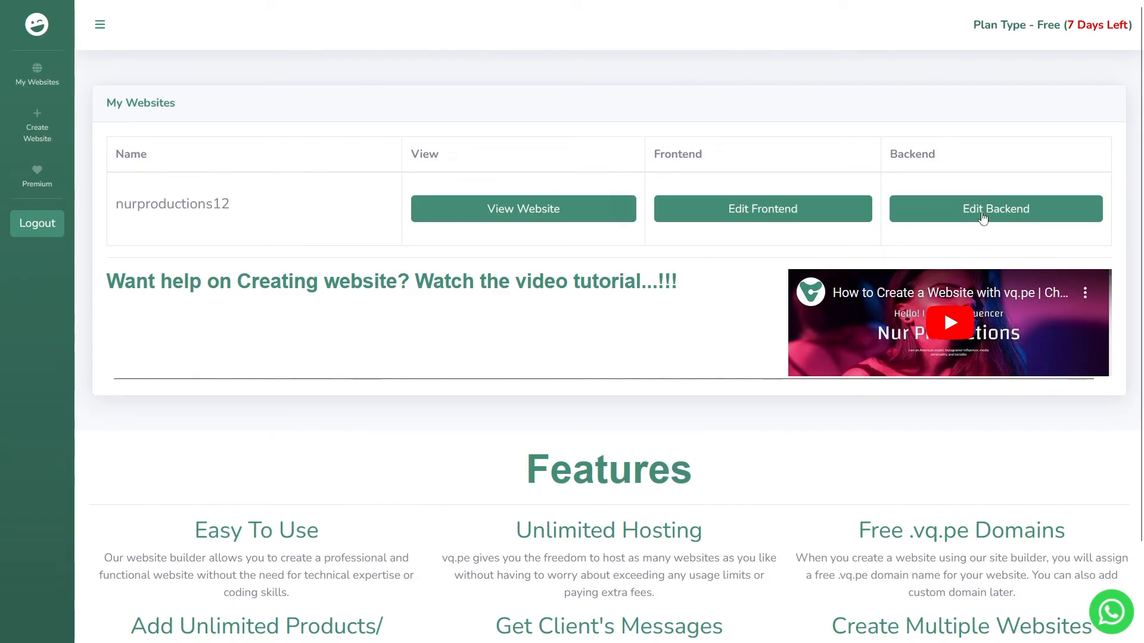
- Paste the google-site-verification meta tag into the vq.pe site's Head custom code and save
{"action": "left_click", "coordinate": [995, 208]}
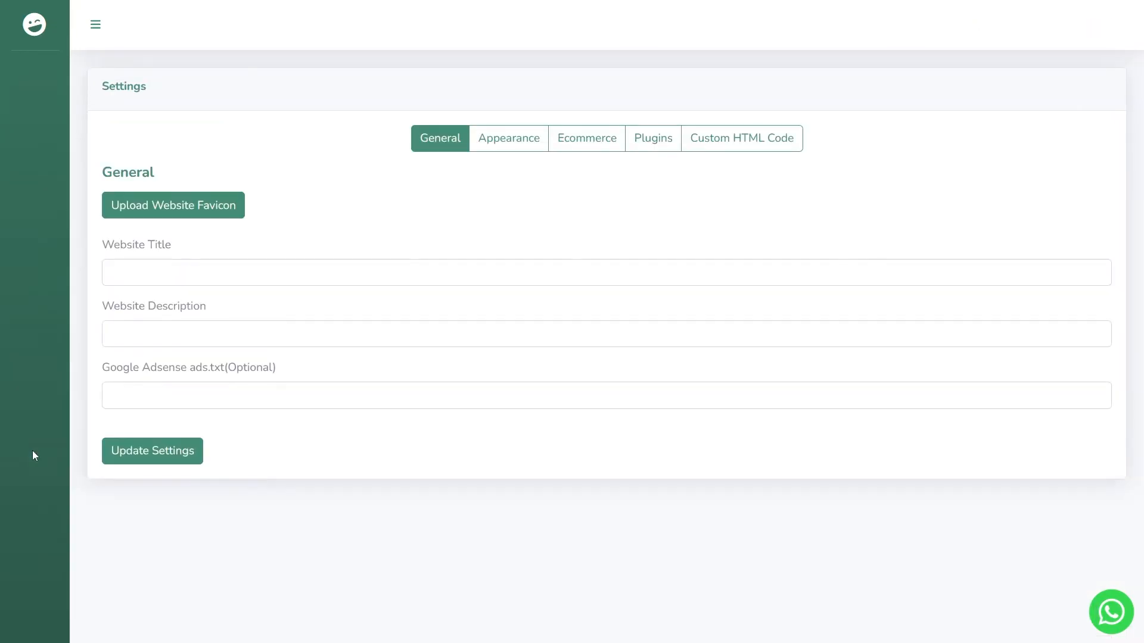
{"action": "left_click", "coordinate": [741, 137]}
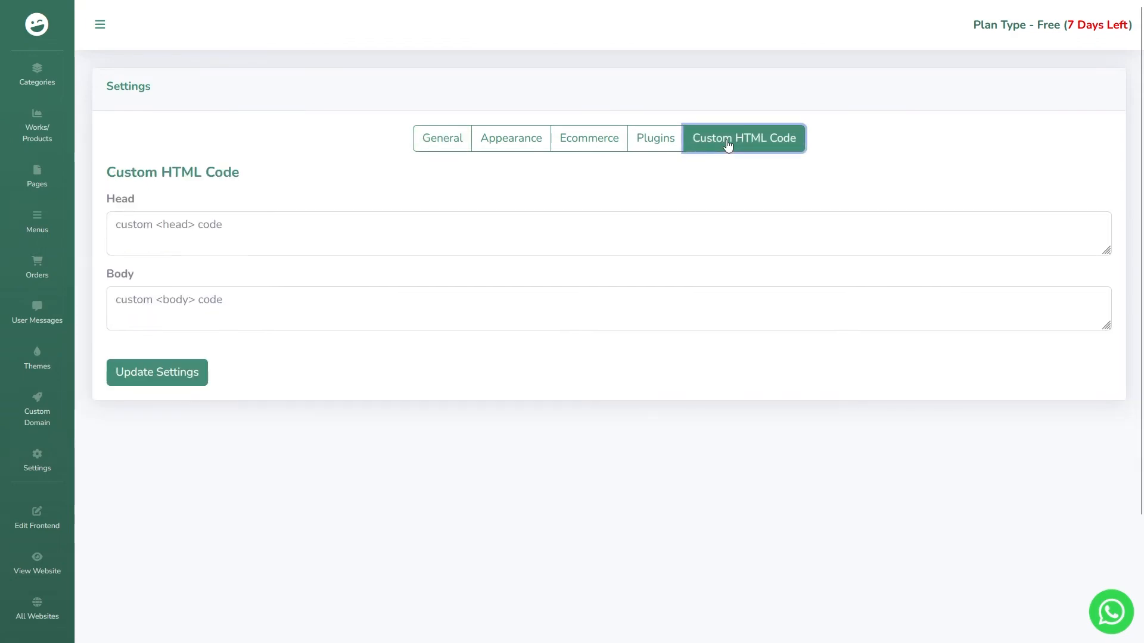
{"action": "type", "text": "<meta name=\"google-site-verification\" content=\"FH0ULc83BkLaUInC73A3dYf1AKunYe5Af9581ydkUwM\" />"}
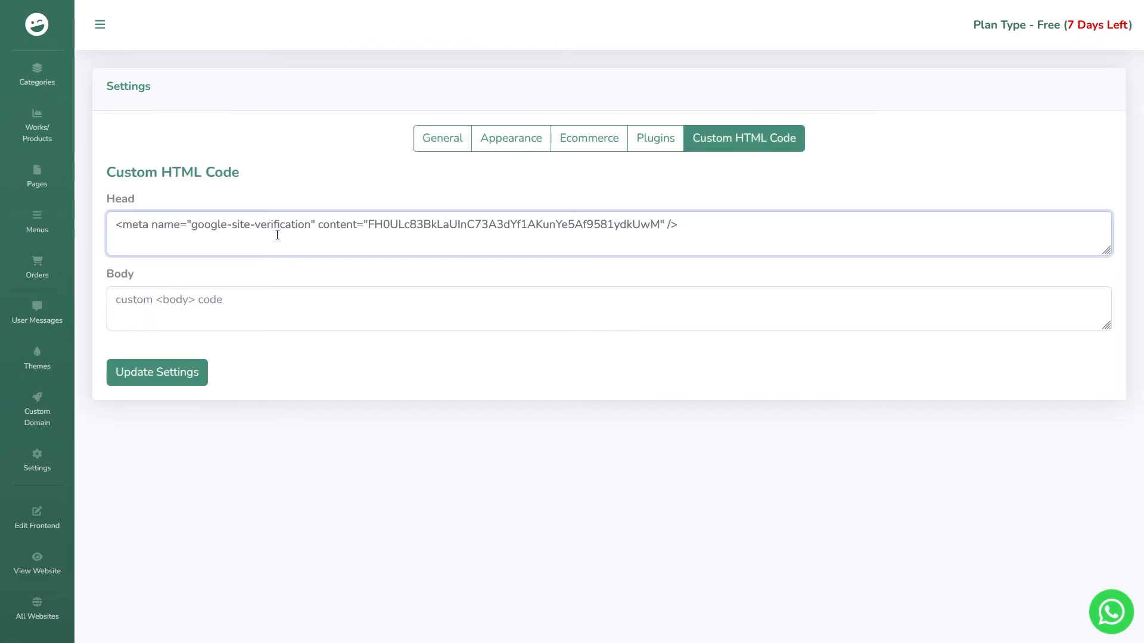
{"action": "left_click", "coordinate": [156, 371]}
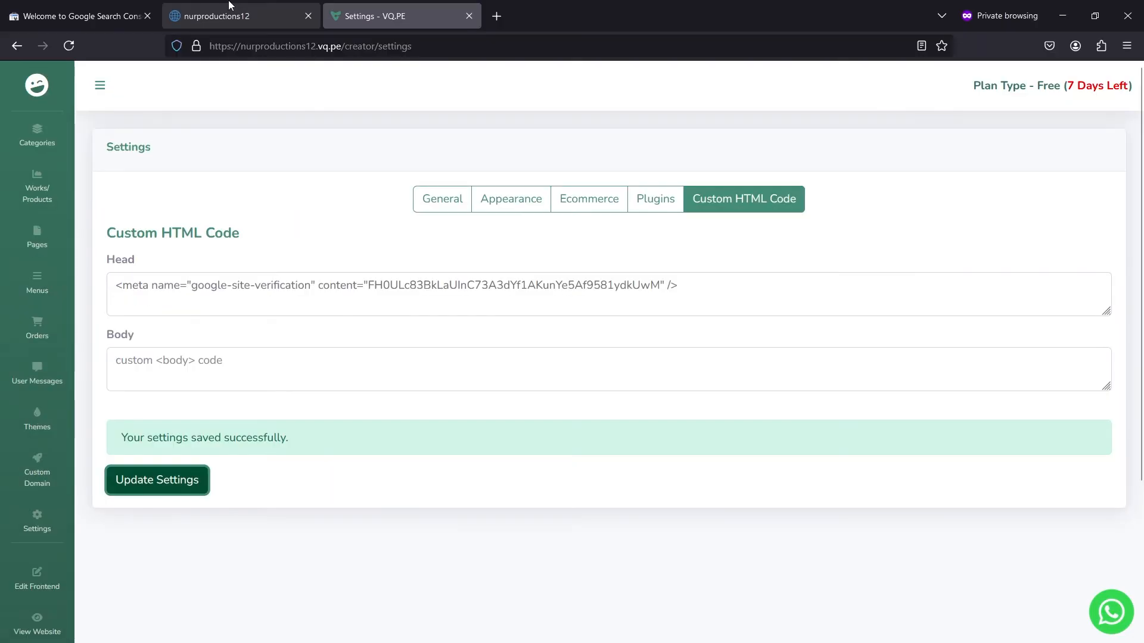
{"action": "left_click", "coordinate": [77, 16]}
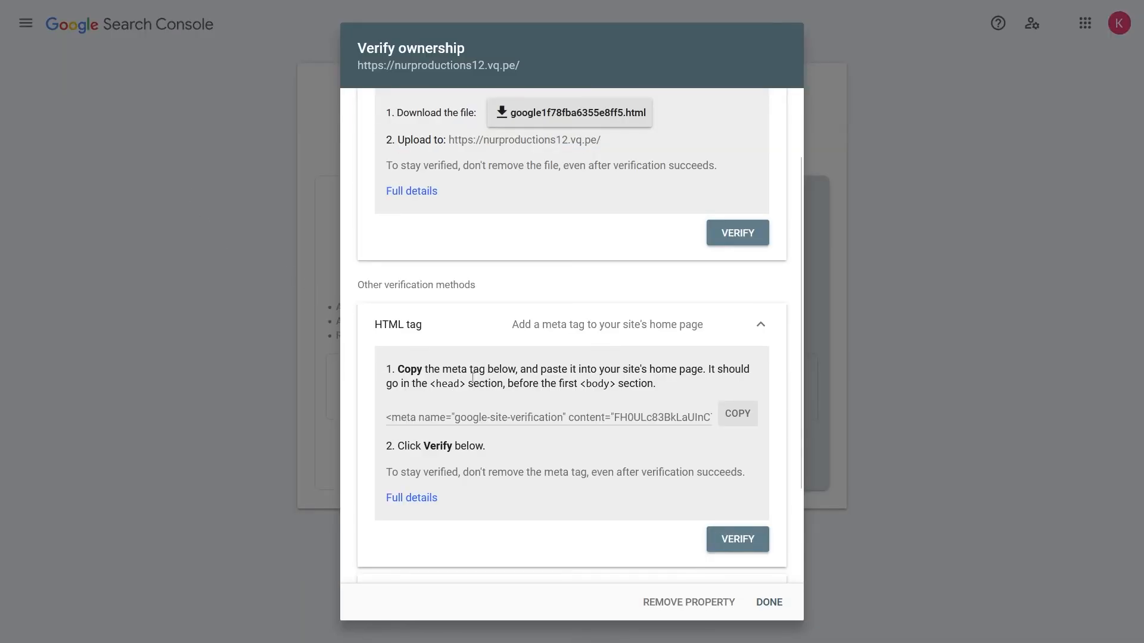
- Verify ownership with the HTML tag method and go to the verified property
{"action": "left_click", "coordinate": [737, 539]}
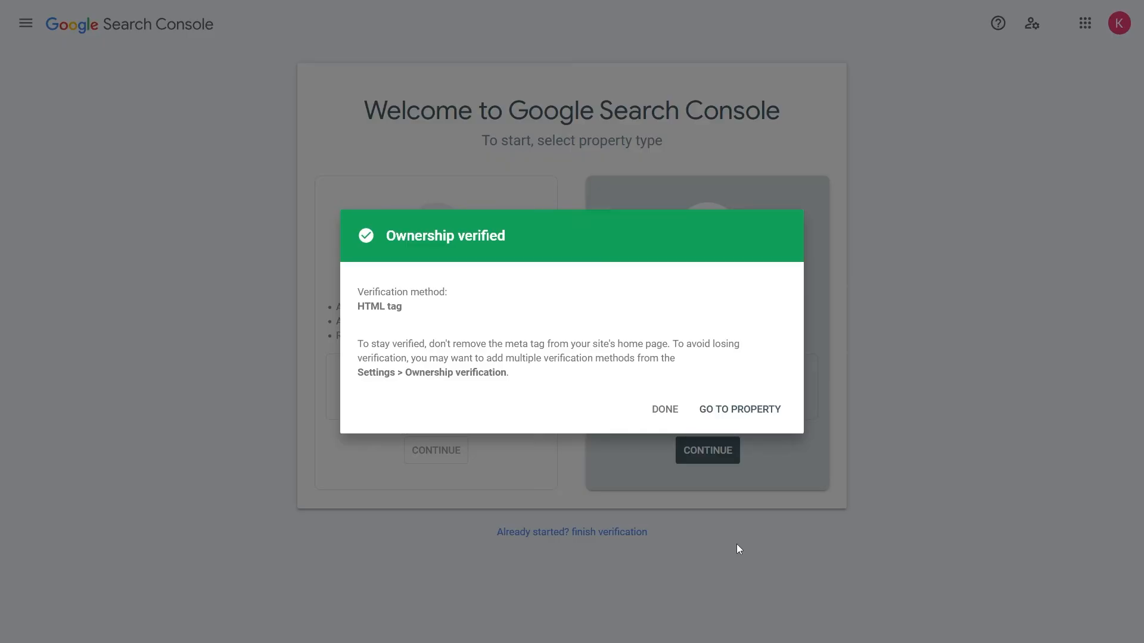
{"action": "mouse_move", "coordinate": [735, 509]}
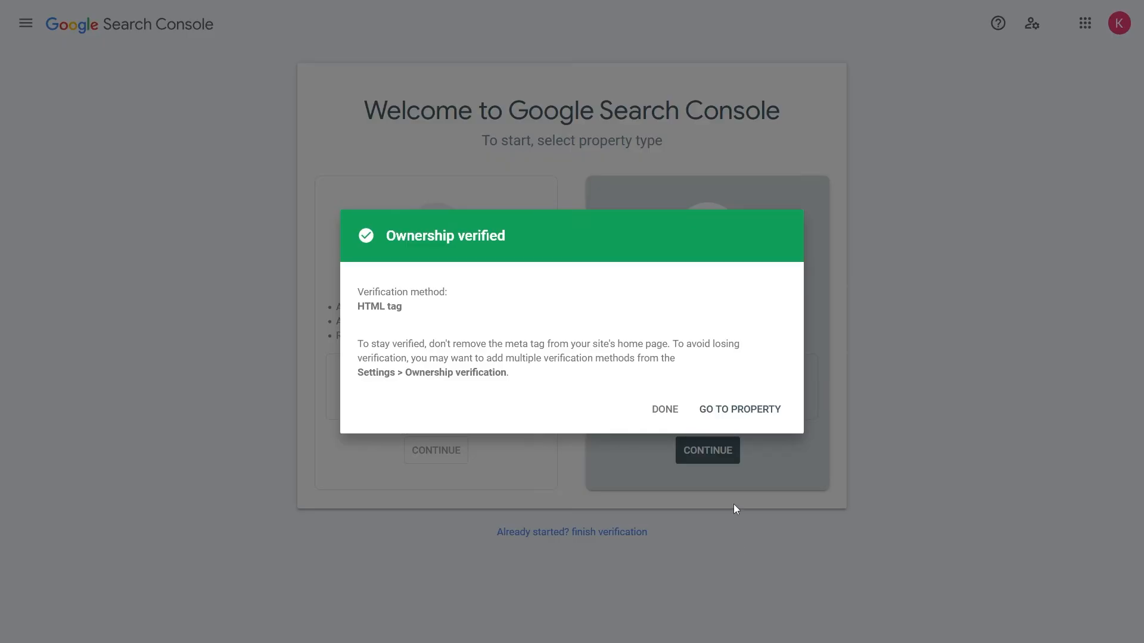
{"action": "left_click", "coordinate": [663, 409]}
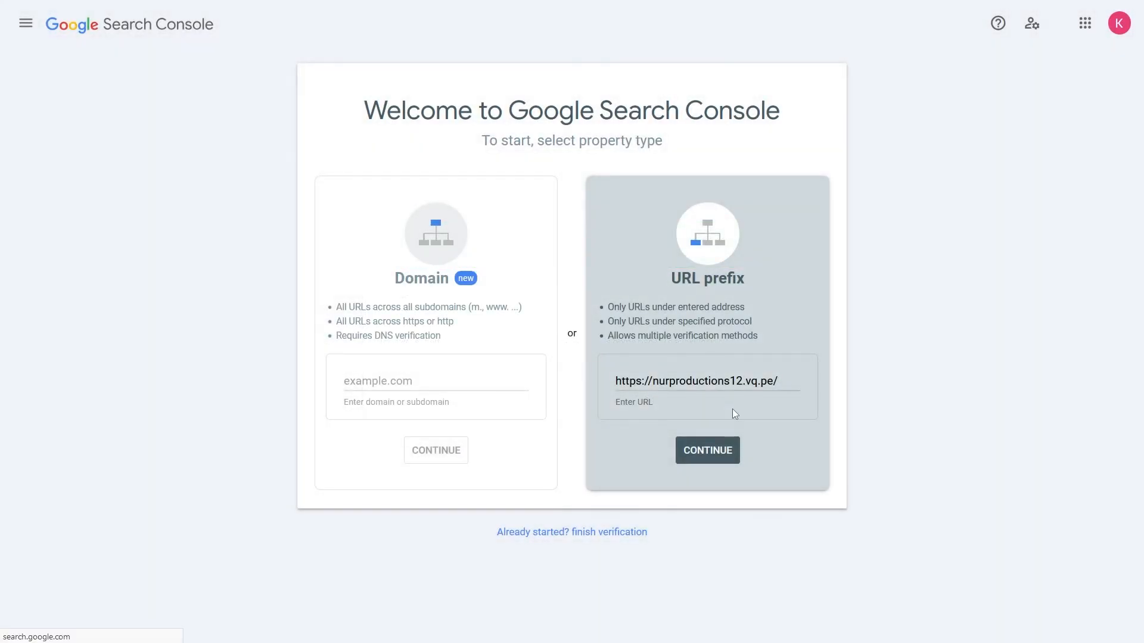
- Submit 'sitemap/' in the Sitemaps report and dismiss the confirmation
{"action": "left_click", "coordinate": [706, 450]}
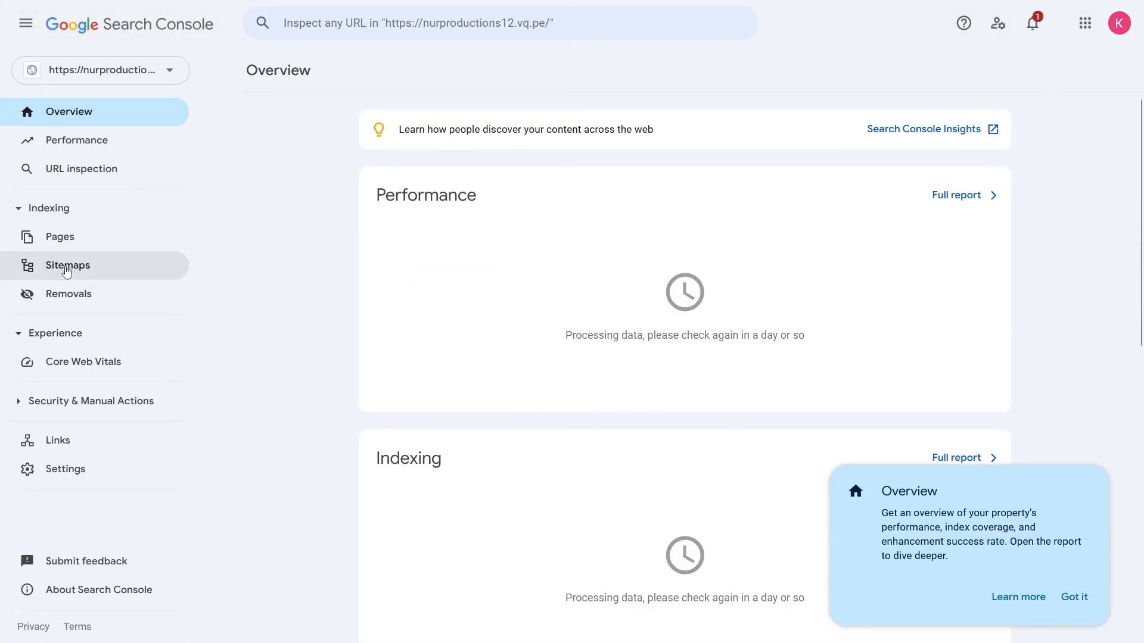
{"action": "left_click", "coordinate": [67, 264]}
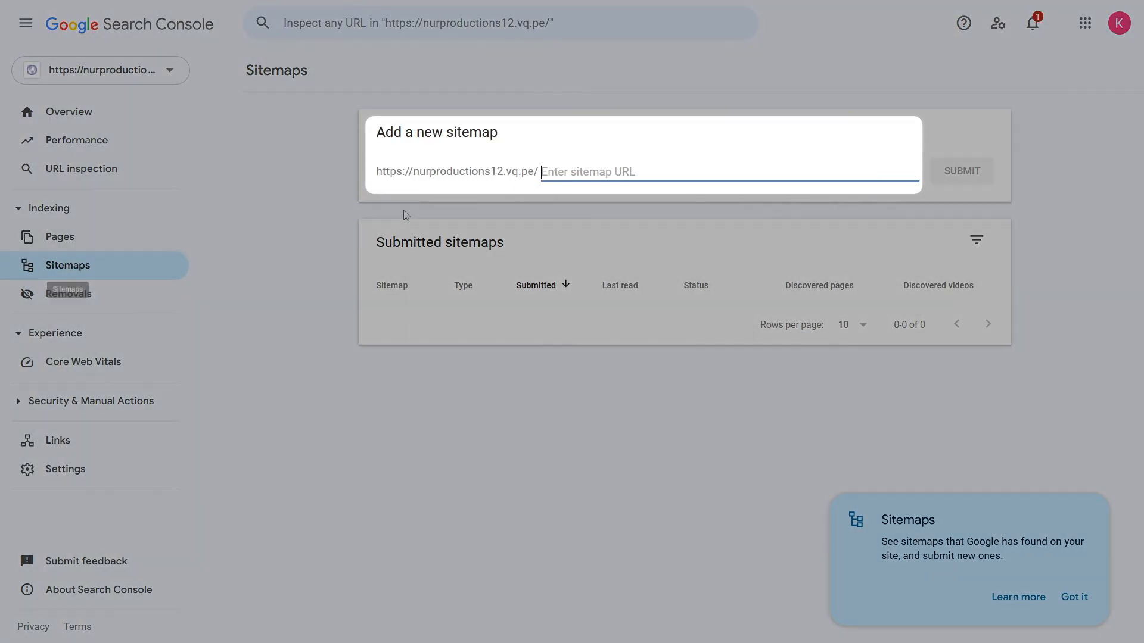
{"action": "type", "text": "sitemap/"}
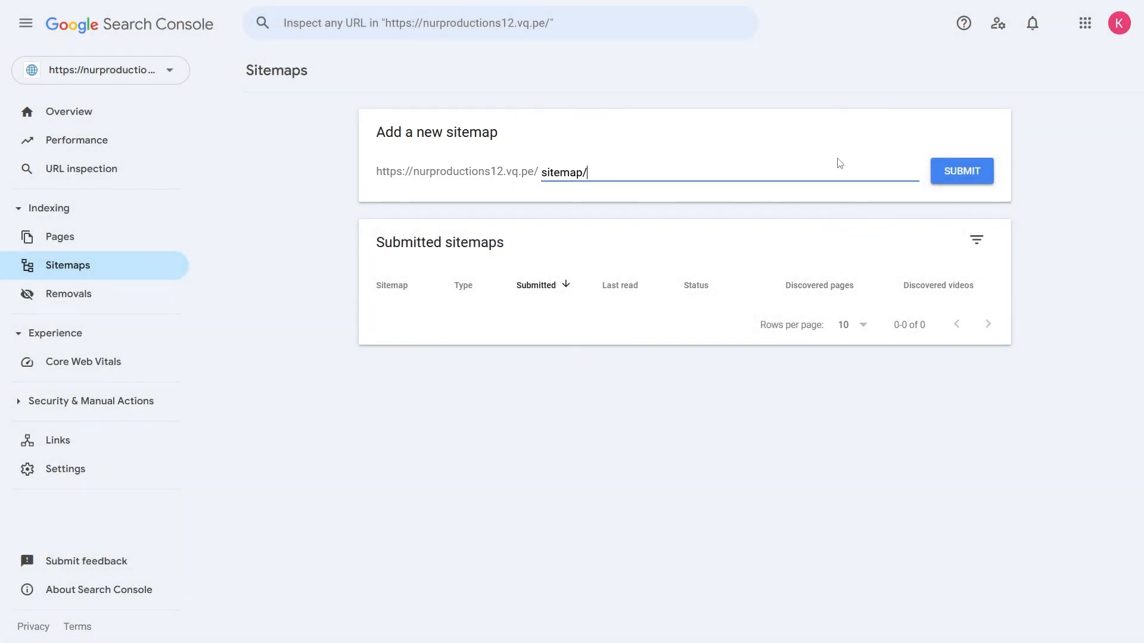
{"action": "left_click", "coordinate": [961, 171]}
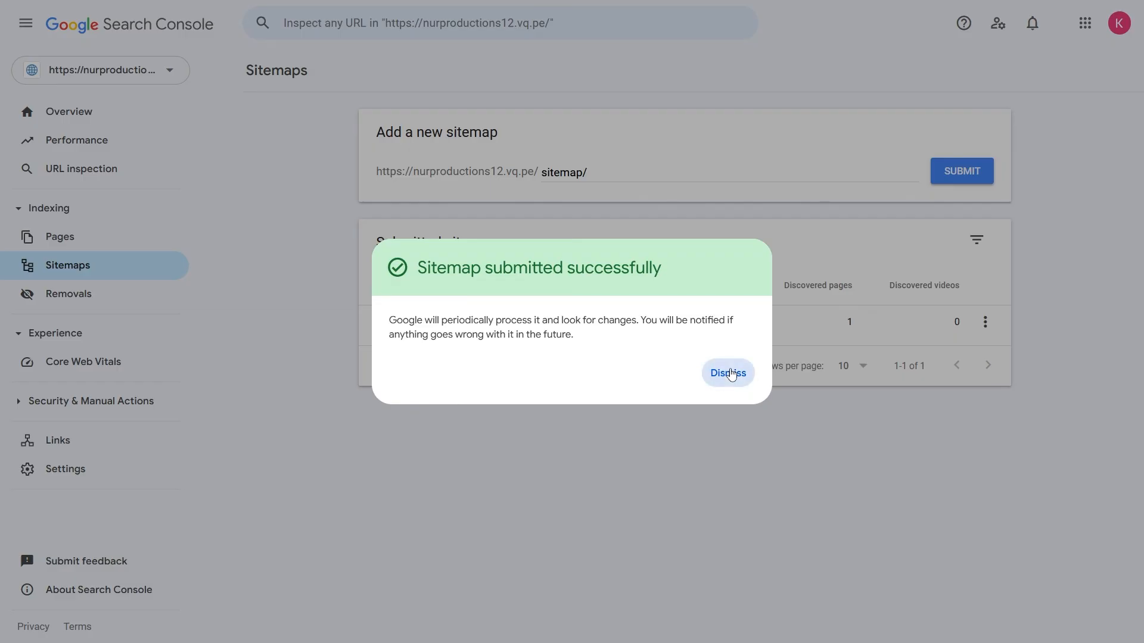
{"action": "left_click", "coordinate": [727, 373]}
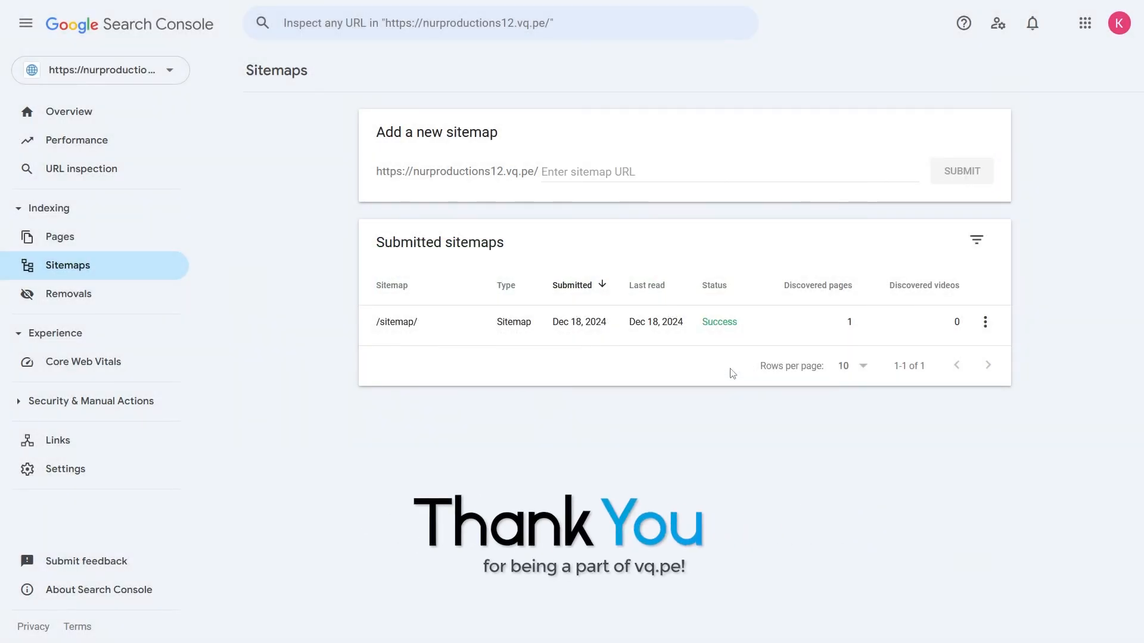